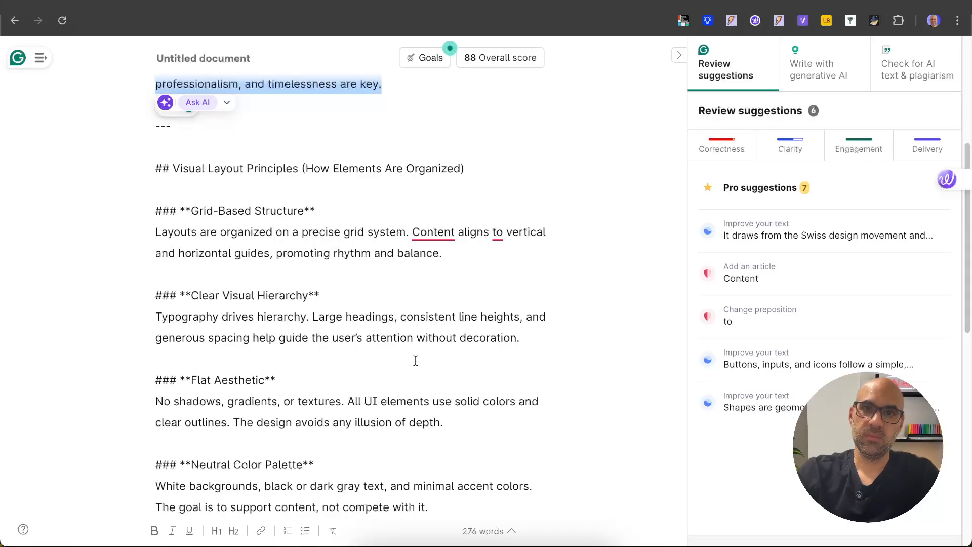
- Browse the design-style document and pick out the Claymorphism style name
{"action": "left_click", "coordinate": [332, 210]}
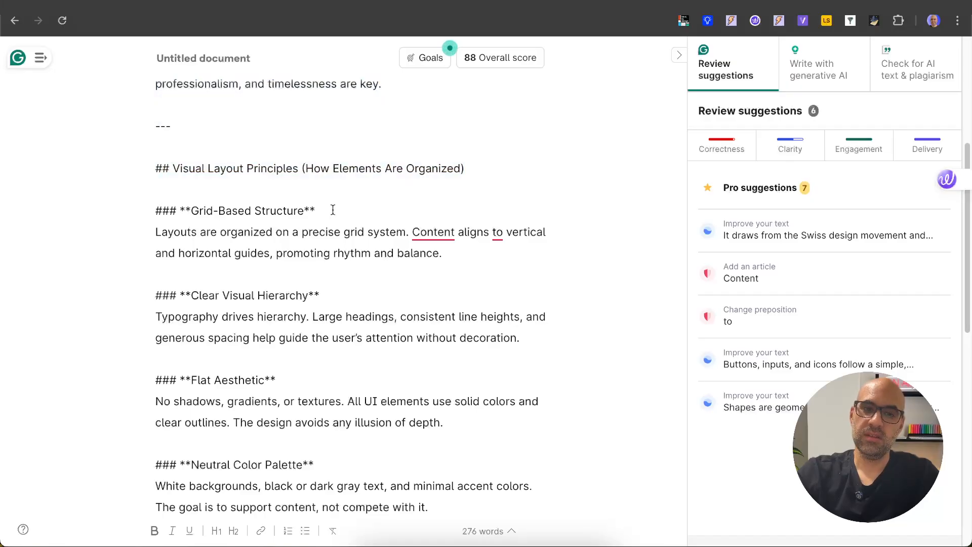
{"action": "left_click", "coordinate": [320, 295]}
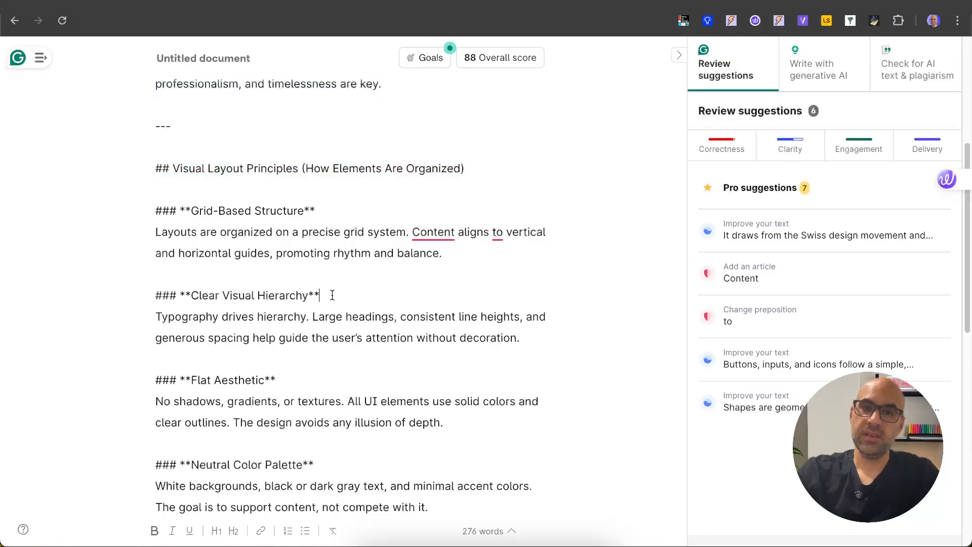
{"action": "scroll", "scroll_direction": "down", "scroll_amount": 3}
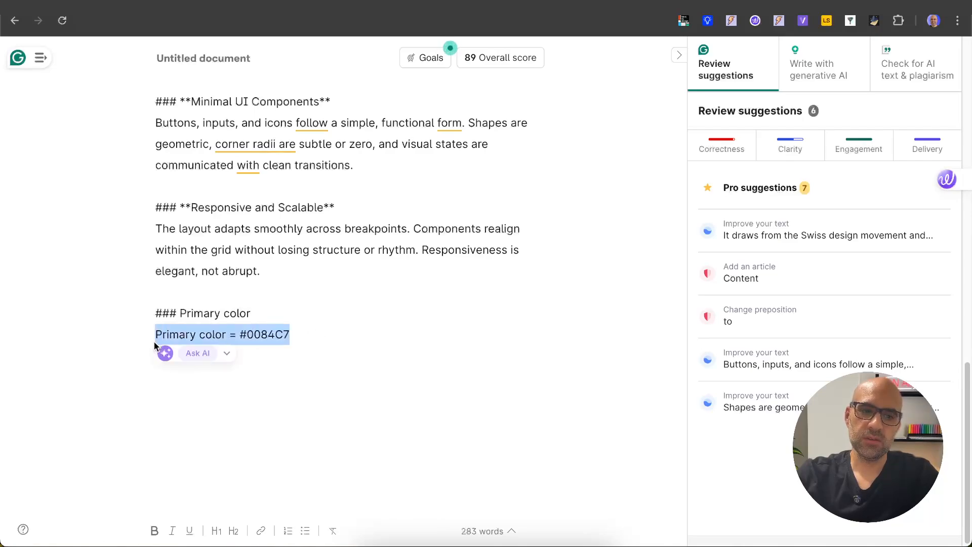
{"action": "left_click", "coordinate": [348, 326]}
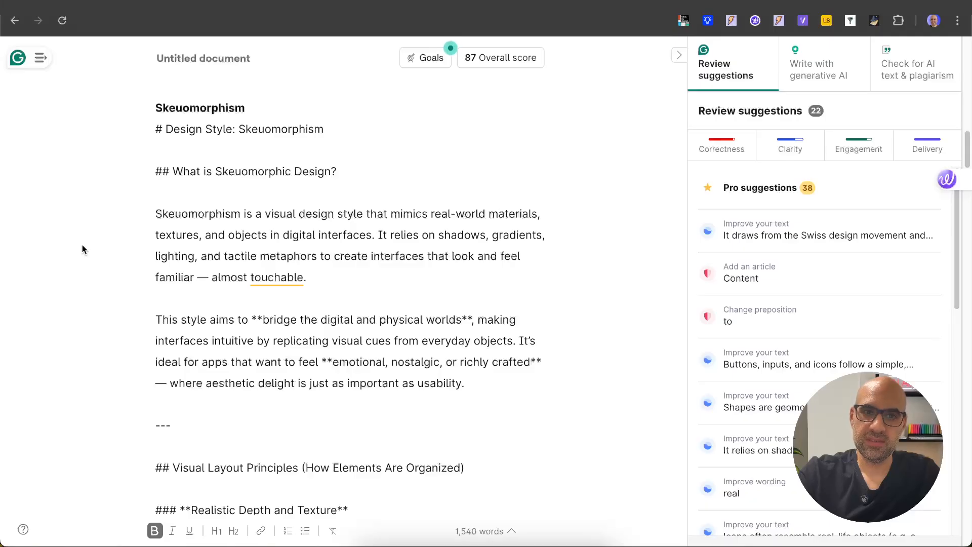
{"action": "double_click", "coordinate": [200, 107]}
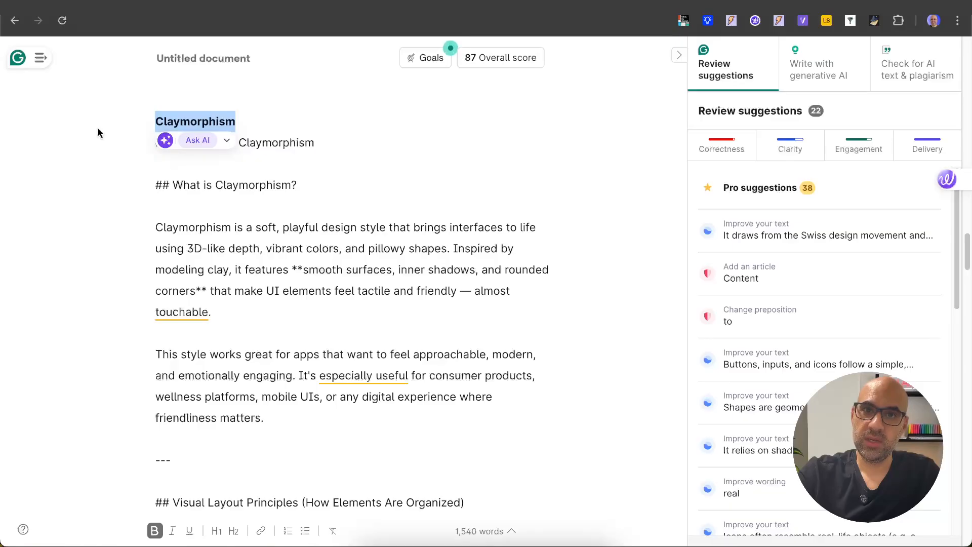
{"action": "scroll", "scroll_direction": "down", "scroll_amount": 3}
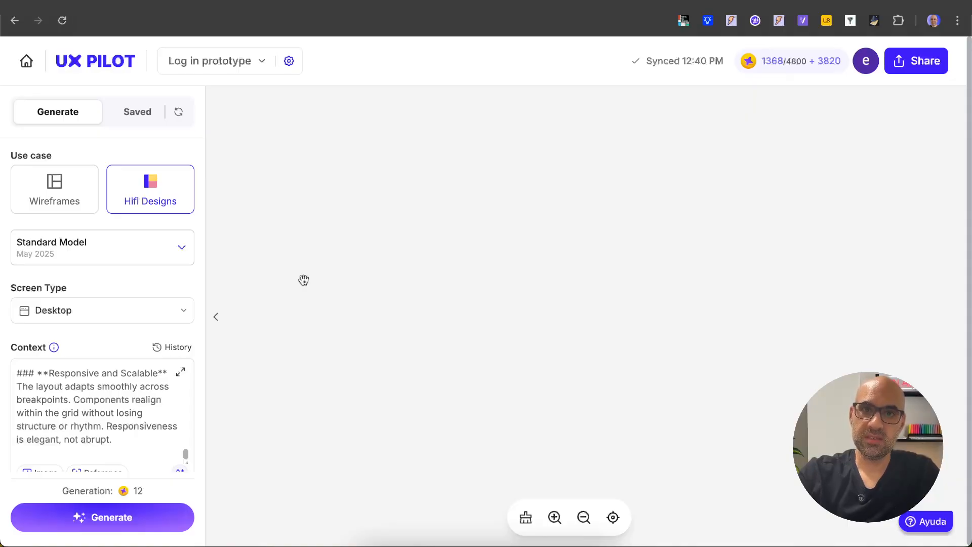
{"action": "mouse_move", "coordinate": [303, 108]}
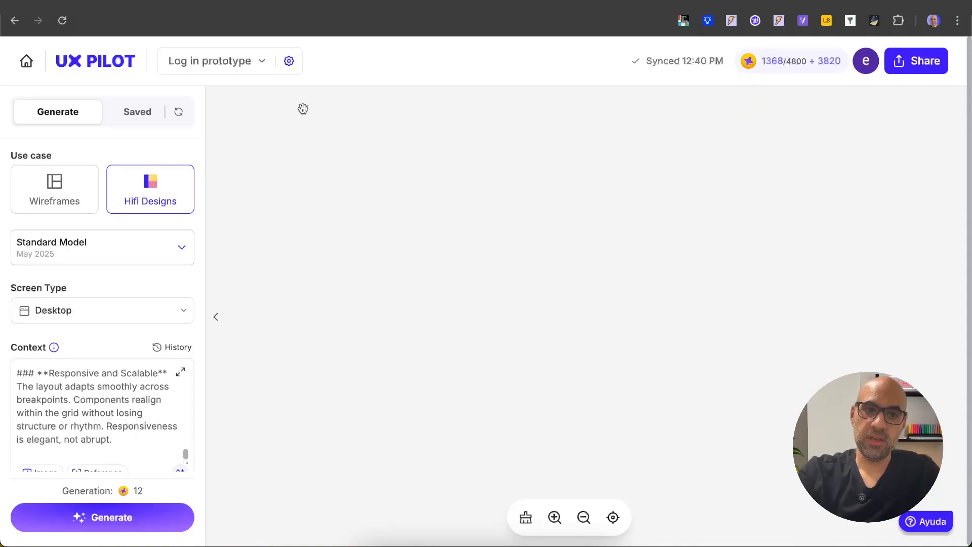
- Review the page's context settings and read the full design context without saving changes
{"action": "left_click", "coordinate": [288, 61]}
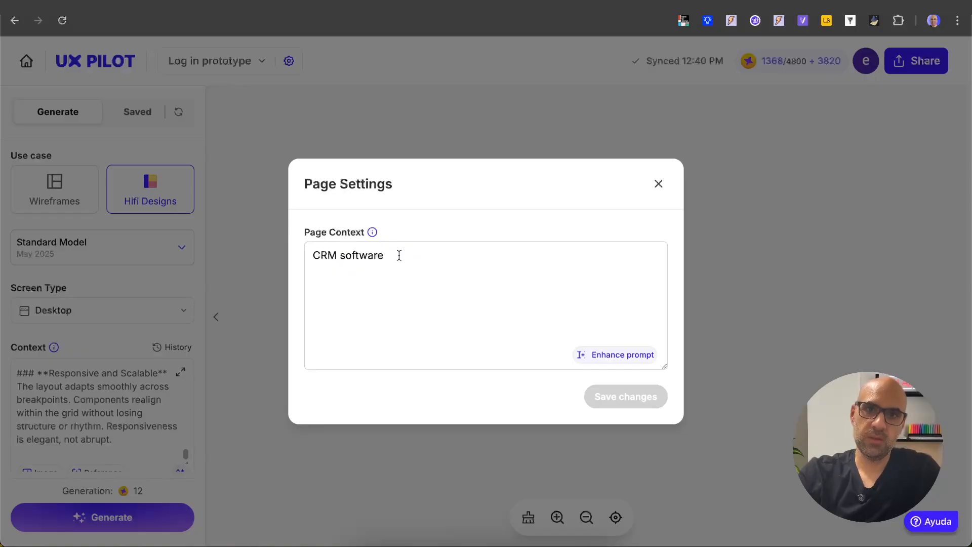
{"action": "left_click", "coordinate": [658, 183]}
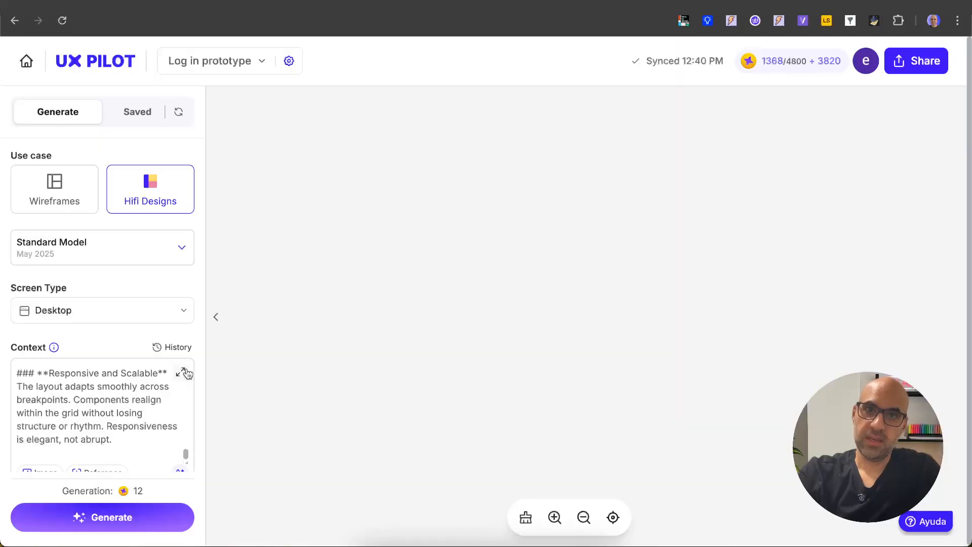
{"action": "left_click", "coordinate": [181, 373]}
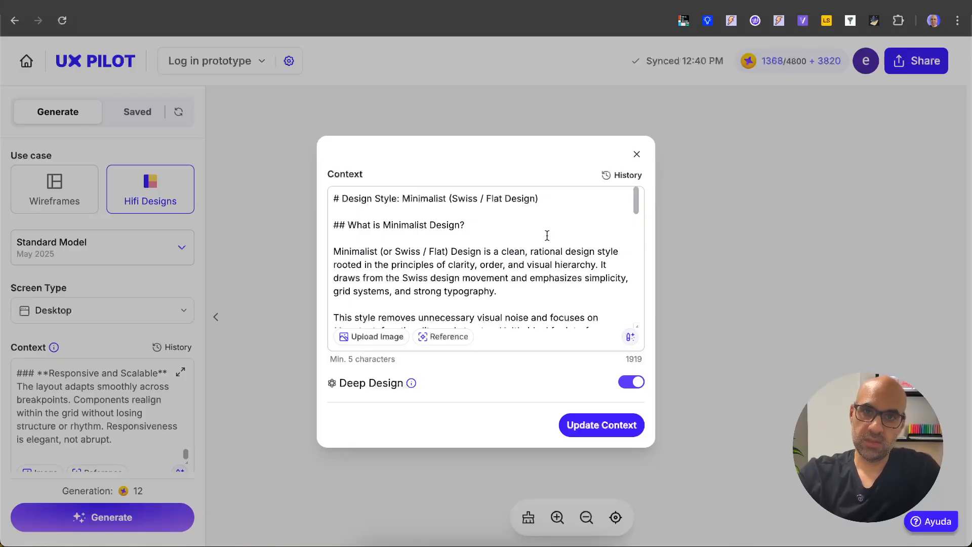
{"action": "mouse_move", "coordinate": [645, 193]}
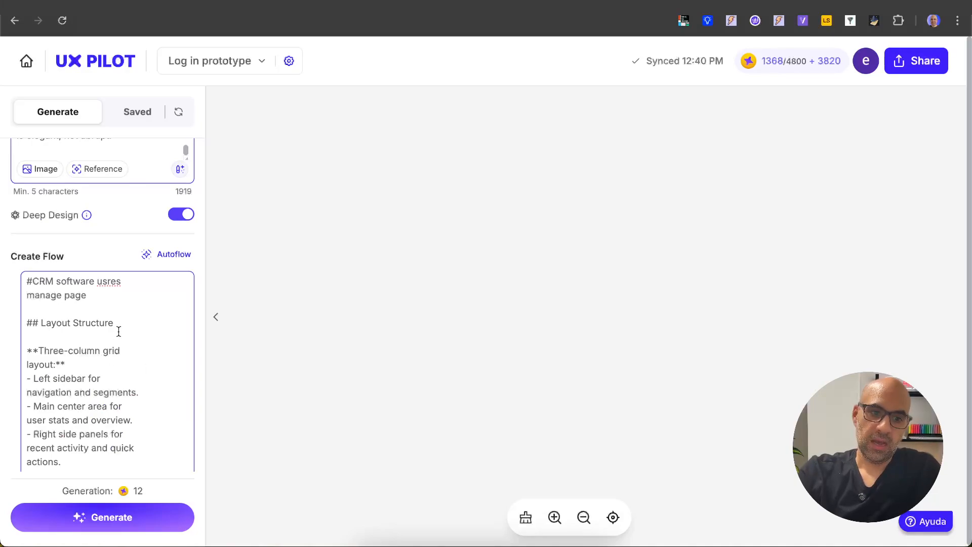
{"action": "scroll", "scroll_direction": "down", "scroll_amount": 3}
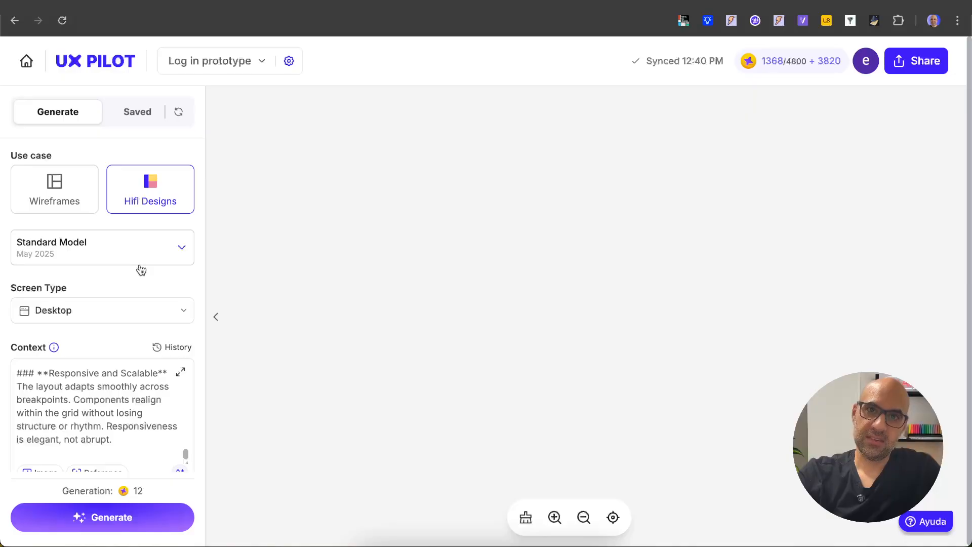
{"action": "mouse_move", "coordinate": [143, 311]}
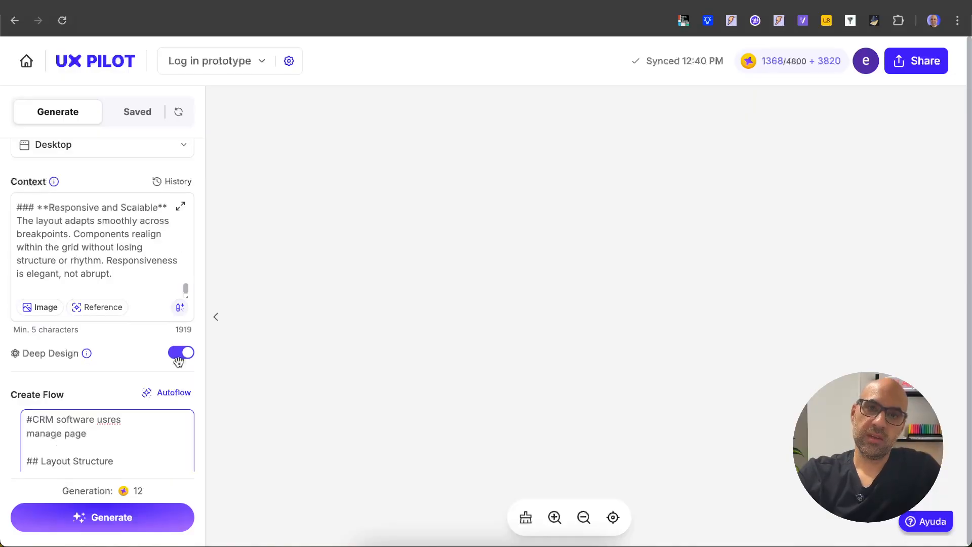
{"action": "mouse_move", "coordinate": [181, 353]}
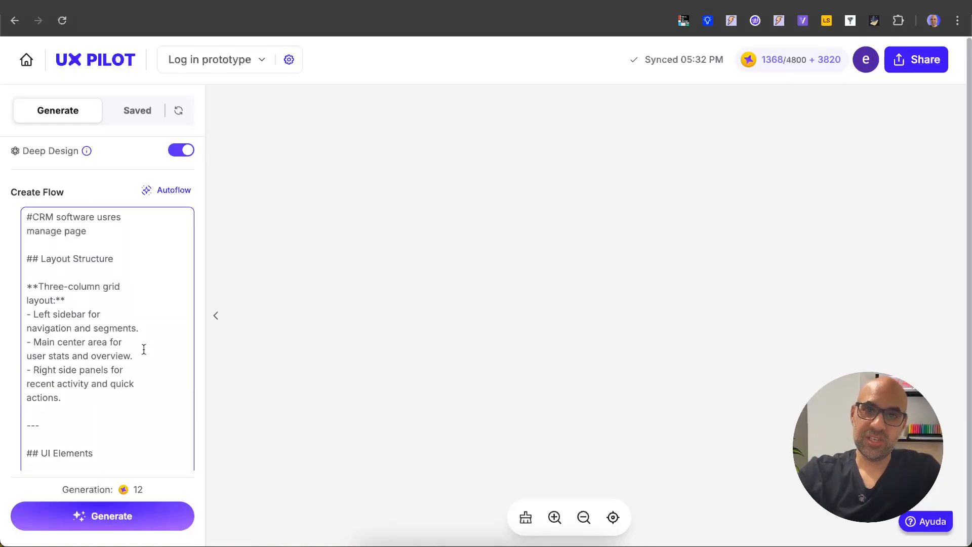
- Generate the CRM users dashboard and enlarge the result to inspect stats, users, locations and actions
{"action": "left_click", "coordinate": [102, 516]}
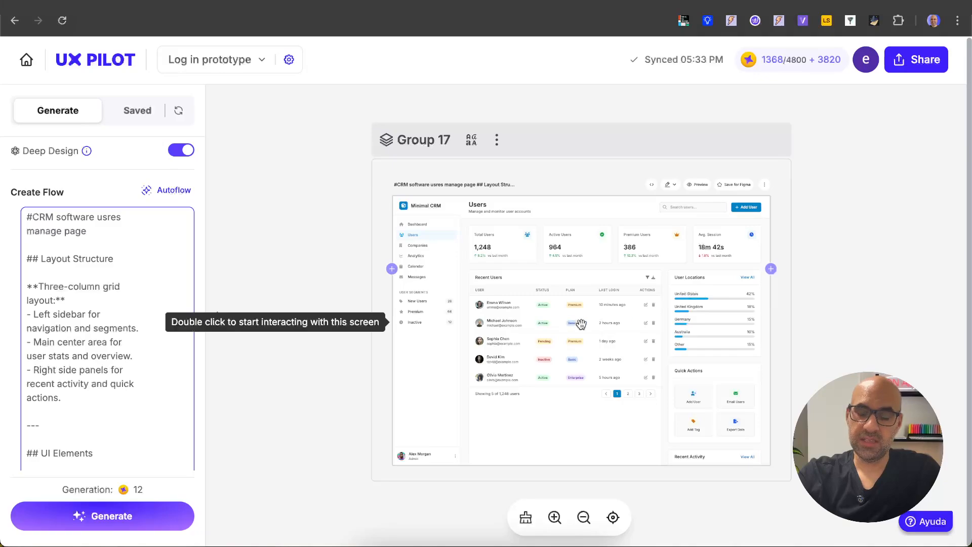
{"action": "mouse_move", "coordinate": [695, 282]}
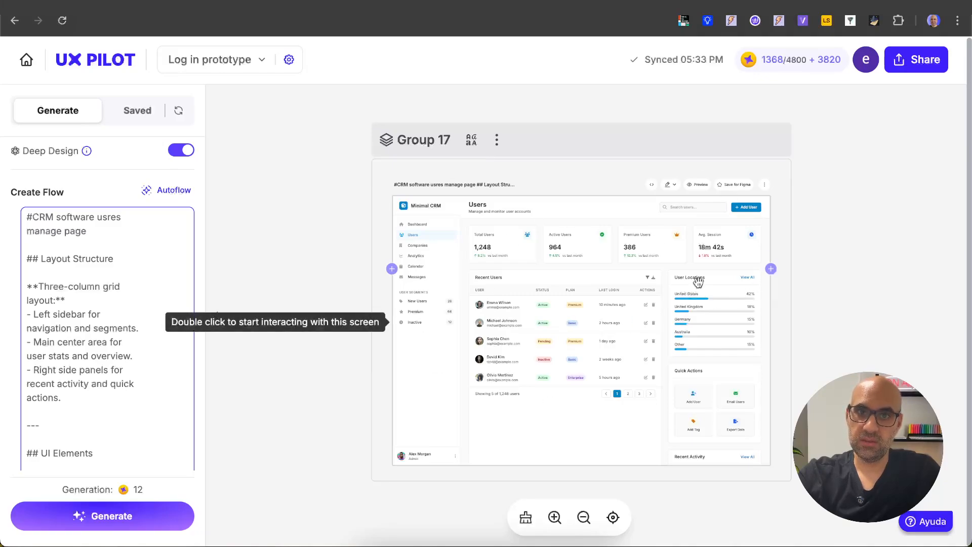
{"action": "mouse_move", "coordinate": [757, 395]}
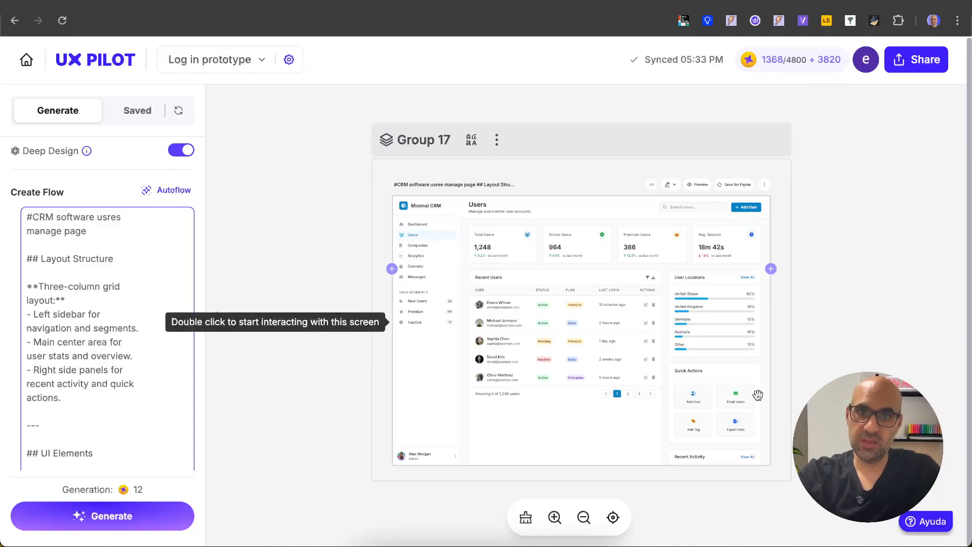
{"action": "double_click", "coordinate": [583, 310]}
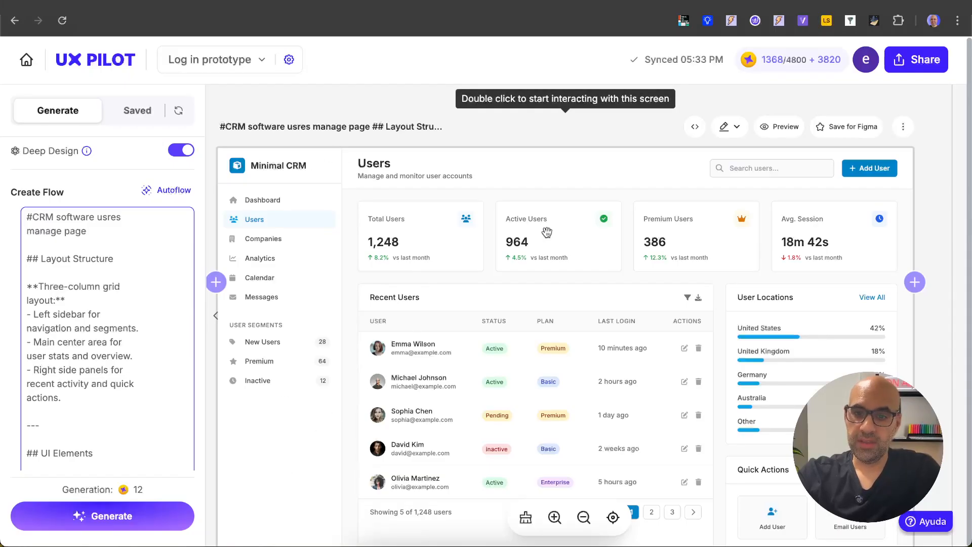
{"action": "mouse_move", "coordinate": [743, 361]}
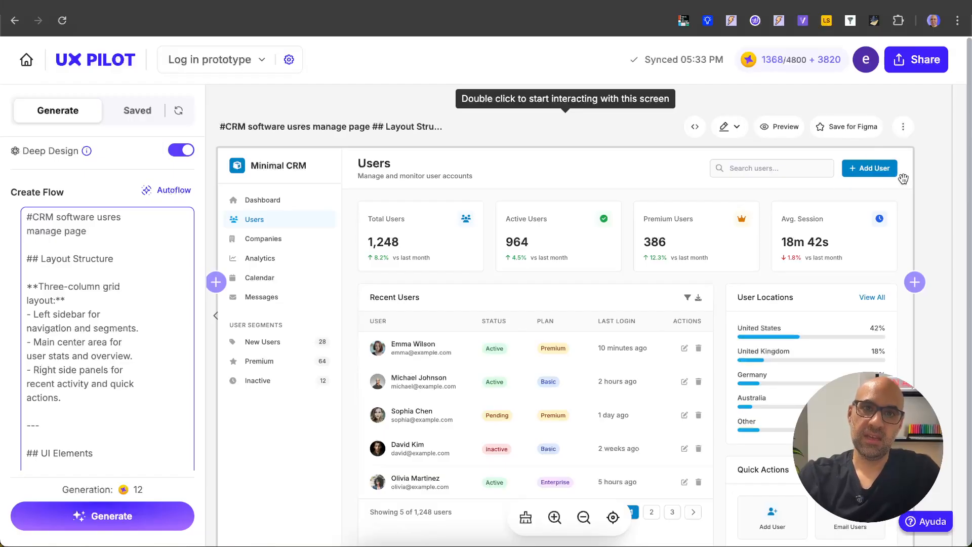
{"action": "scroll", "scroll_direction": "down", "scroll_amount": 3}
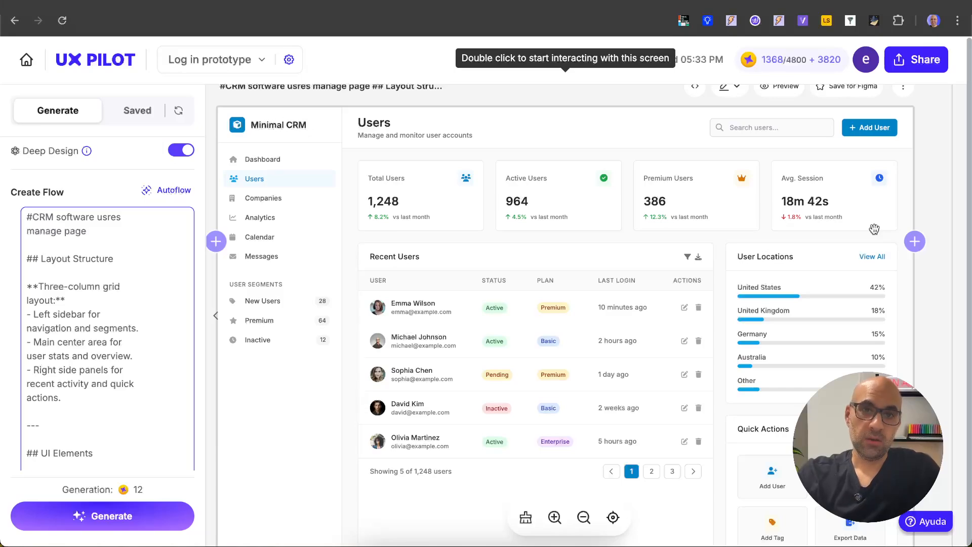
{"action": "mouse_move", "coordinate": [806, 226]}
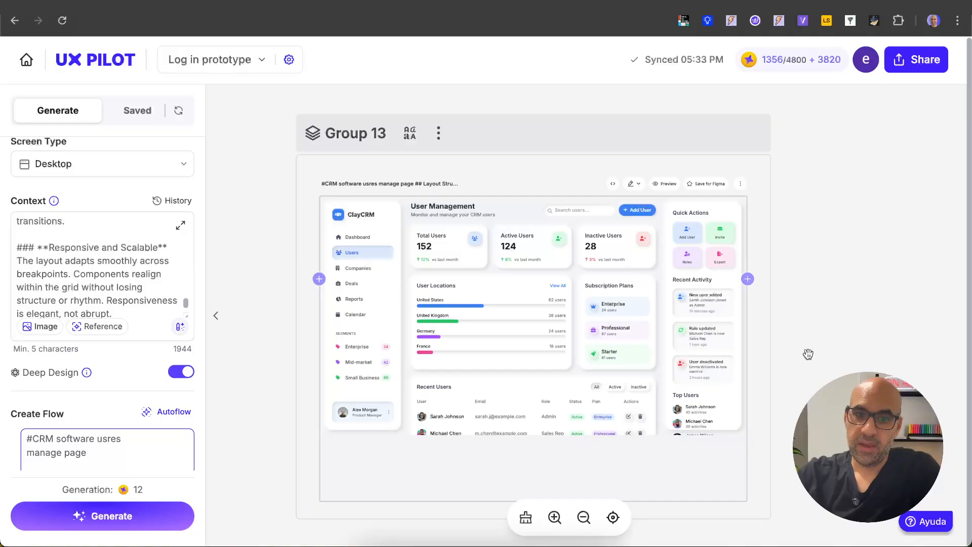
{"action": "mouse_move", "coordinate": [757, 296]}
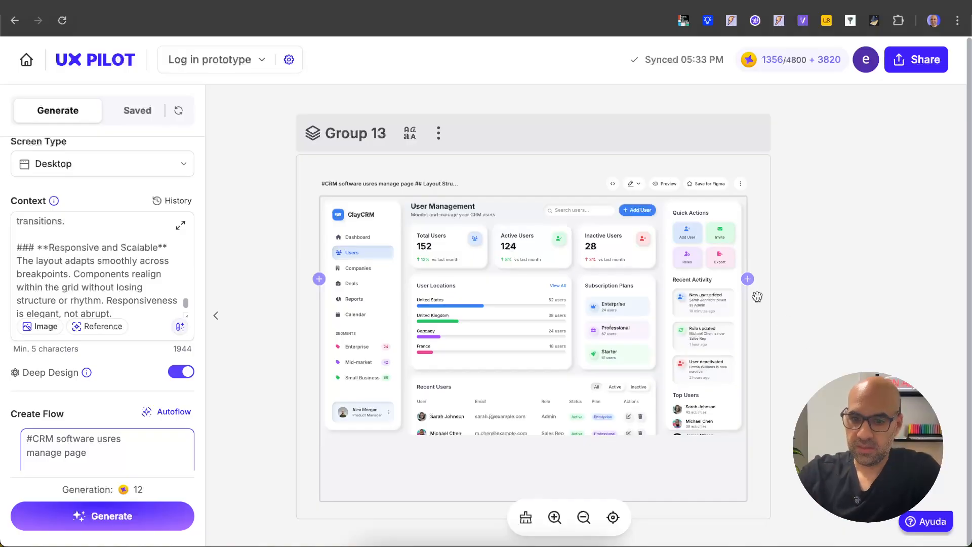
{"action": "mouse_move", "coordinate": [705, 351]}
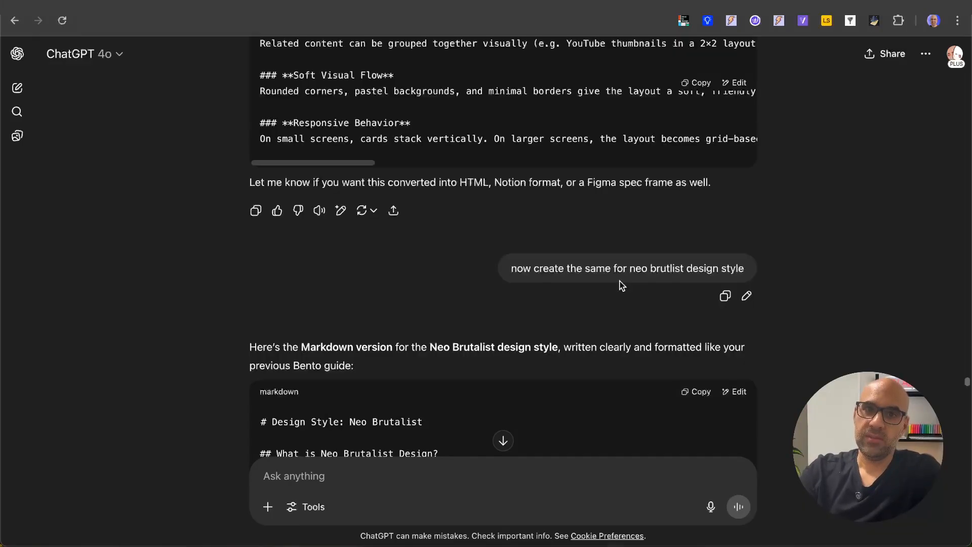
{"action": "mouse_move", "coordinate": [629, 286]}
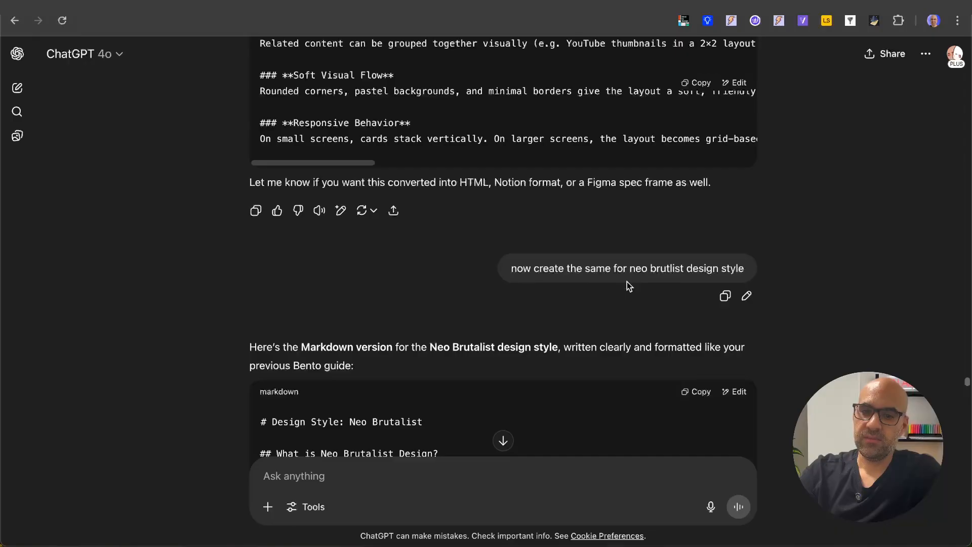
- Scroll the ChatGPT conversation down to the Neo Brutalist markdown style guide
{"action": "scroll", "scroll_direction": "down", "scroll_amount": 3}
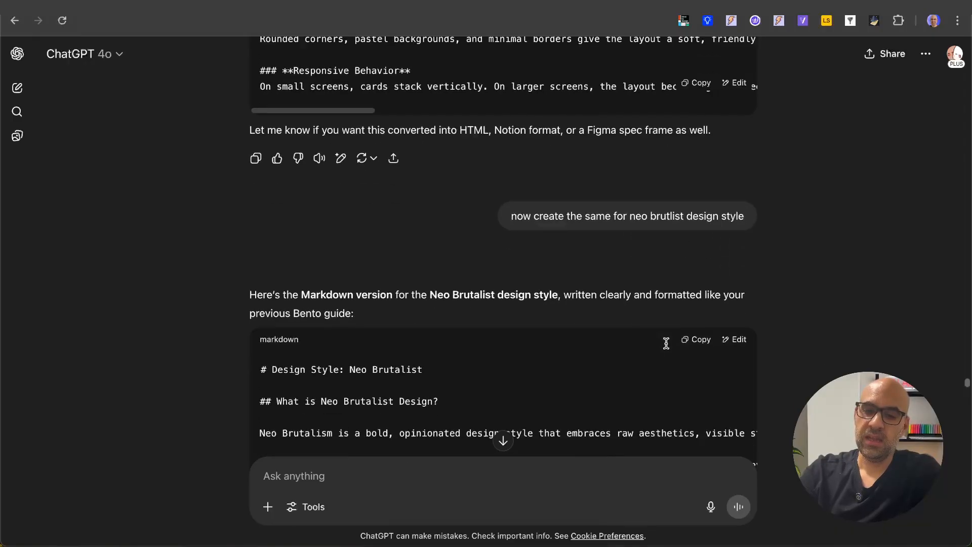
{"action": "scroll", "scroll_direction": "down", "scroll_amount": 3}
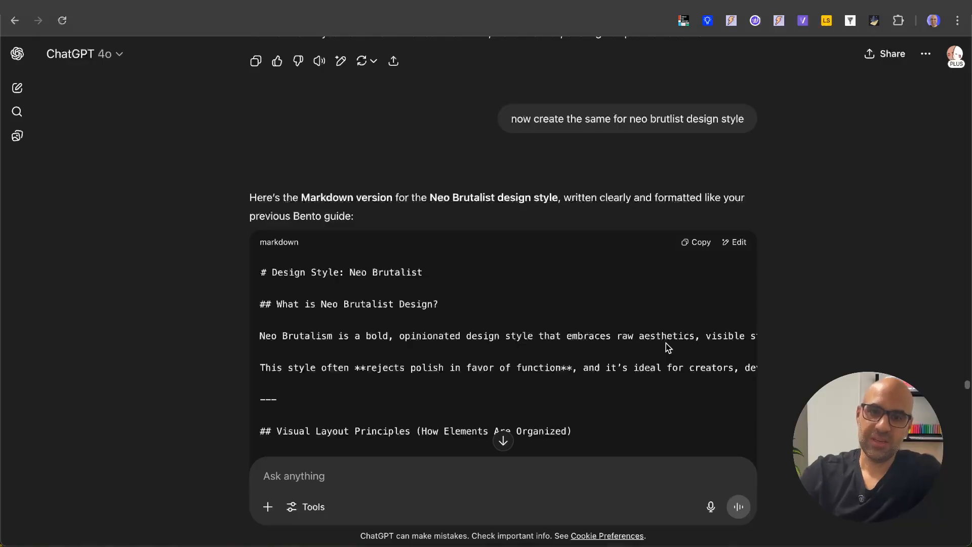
{"action": "mouse_move", "coordinate": [715, 152]}
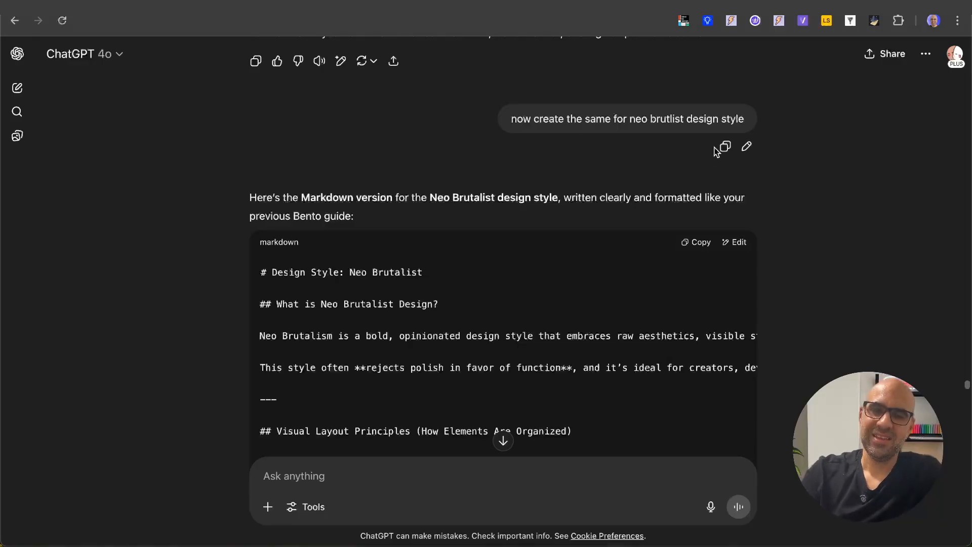